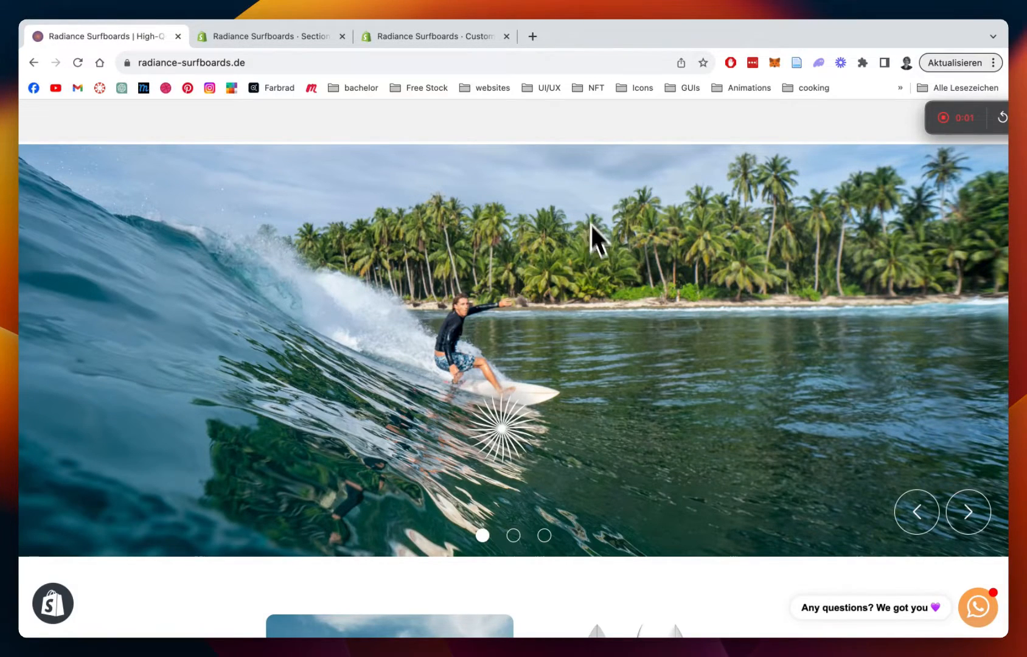
mouse_move(629, 347)
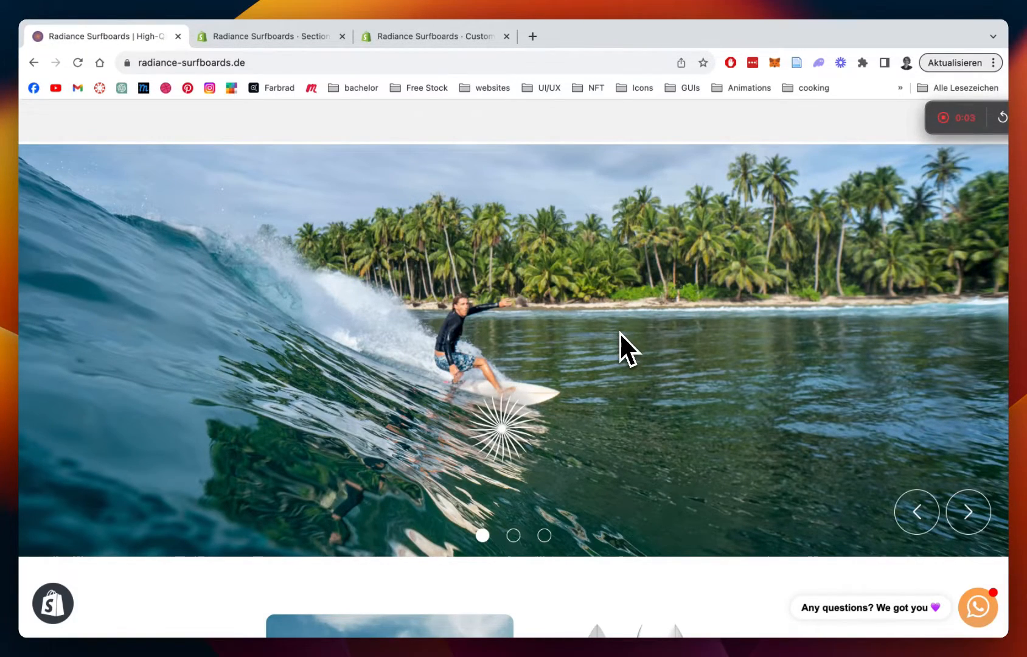
Step: Click through the hero slideshow images on the storefront
scroll("down", 3)
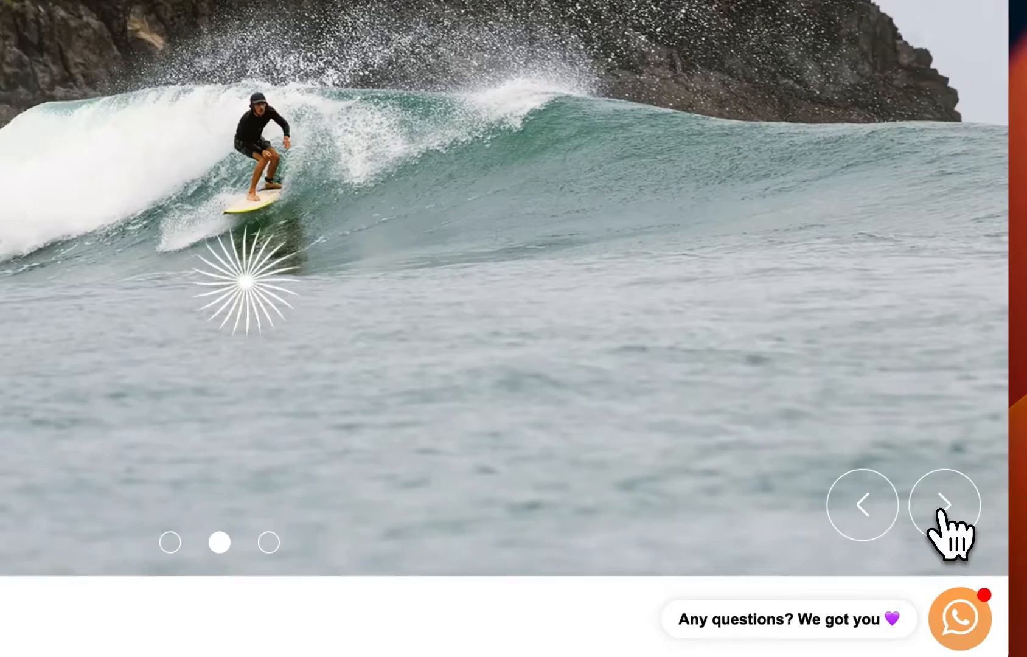
left_click(944, 504)
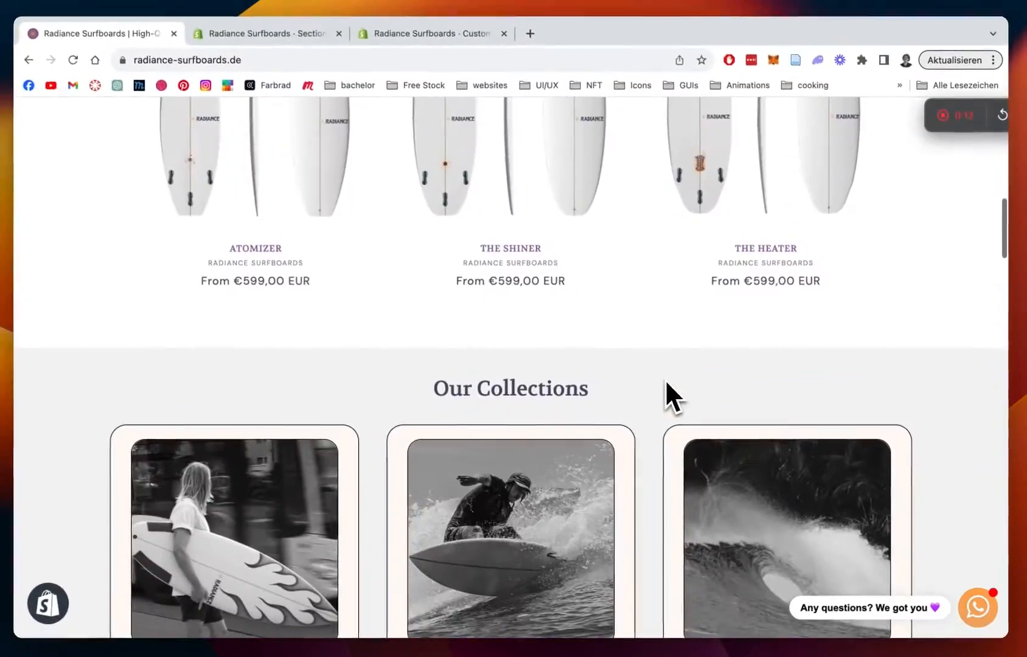
scroll("up", 3)
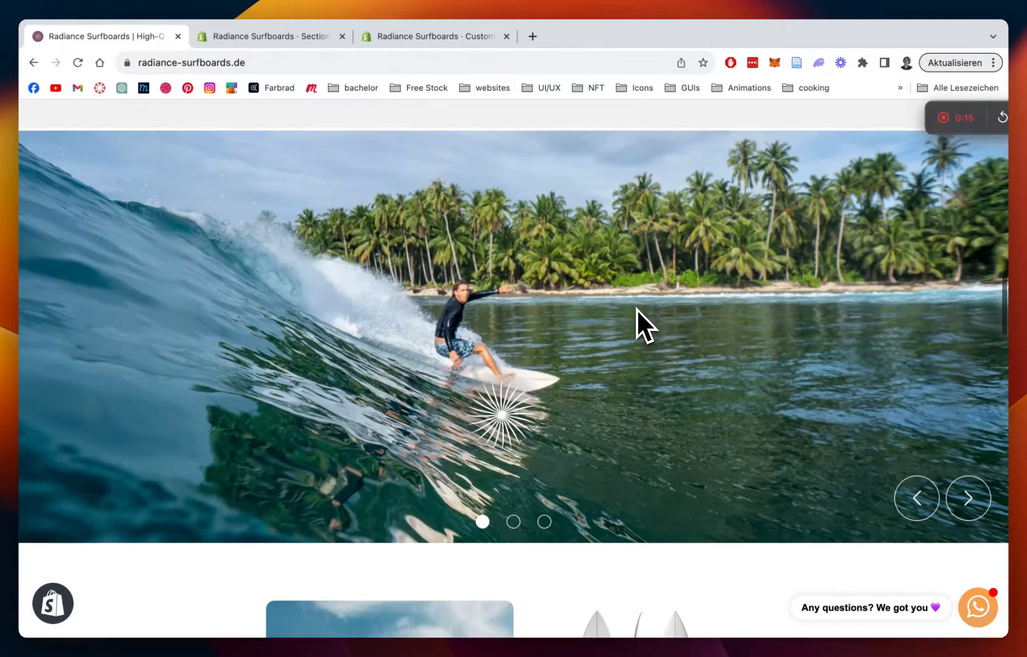
left_click(968, 498)
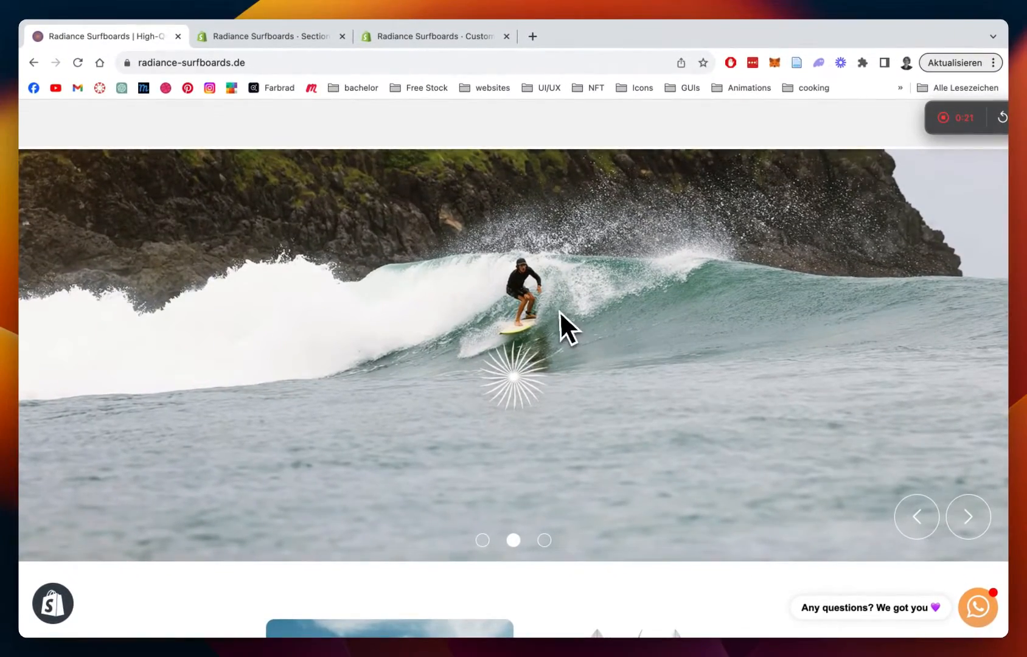
left_click(916, 516)
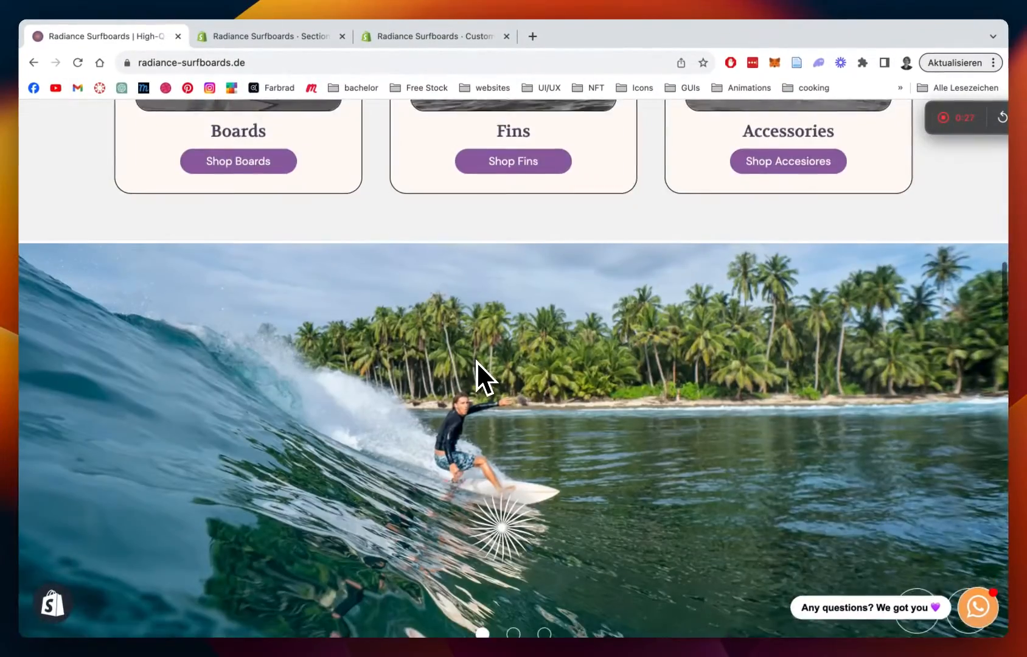
scroll("down", 3)
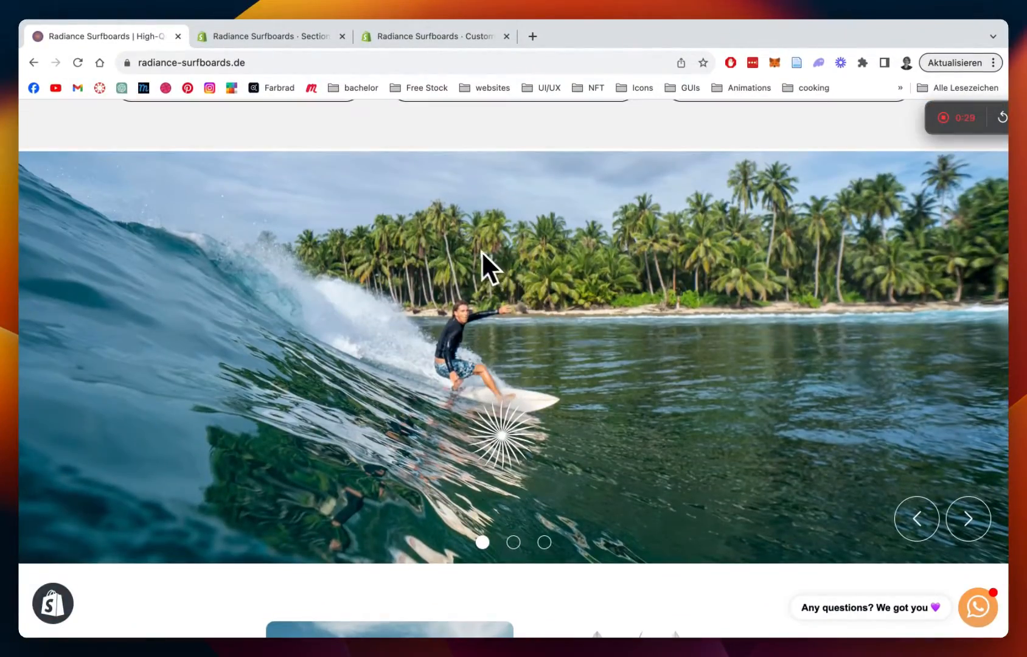
mouse_move(485, 262)
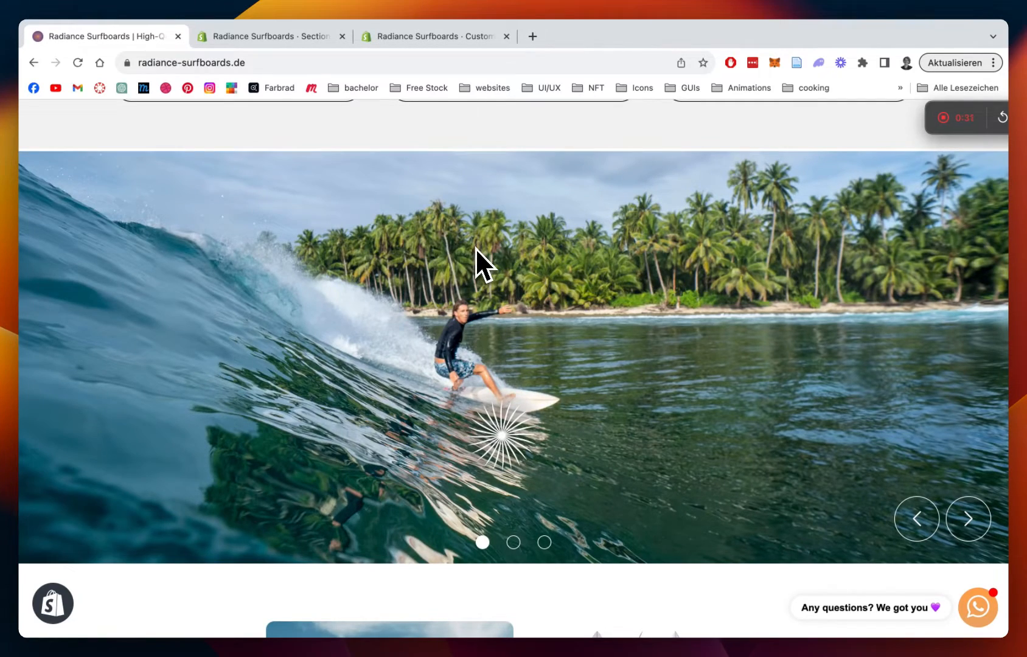
Step: In the Section Store, explore the section catalogue and search for 'slideshow'
left_click(269, 36)
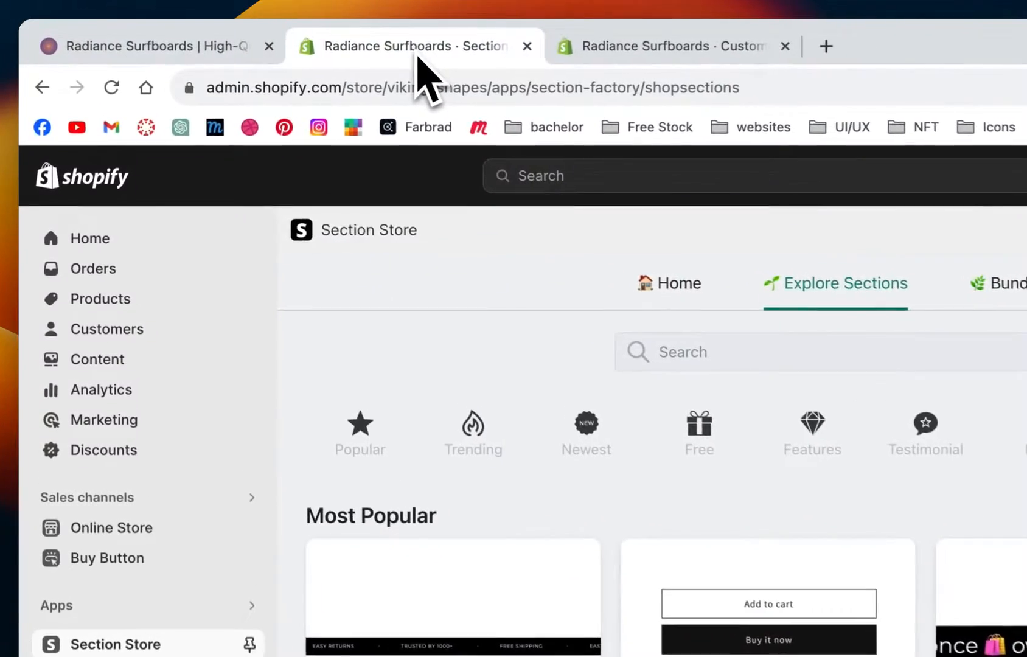
left_click(678, 283)
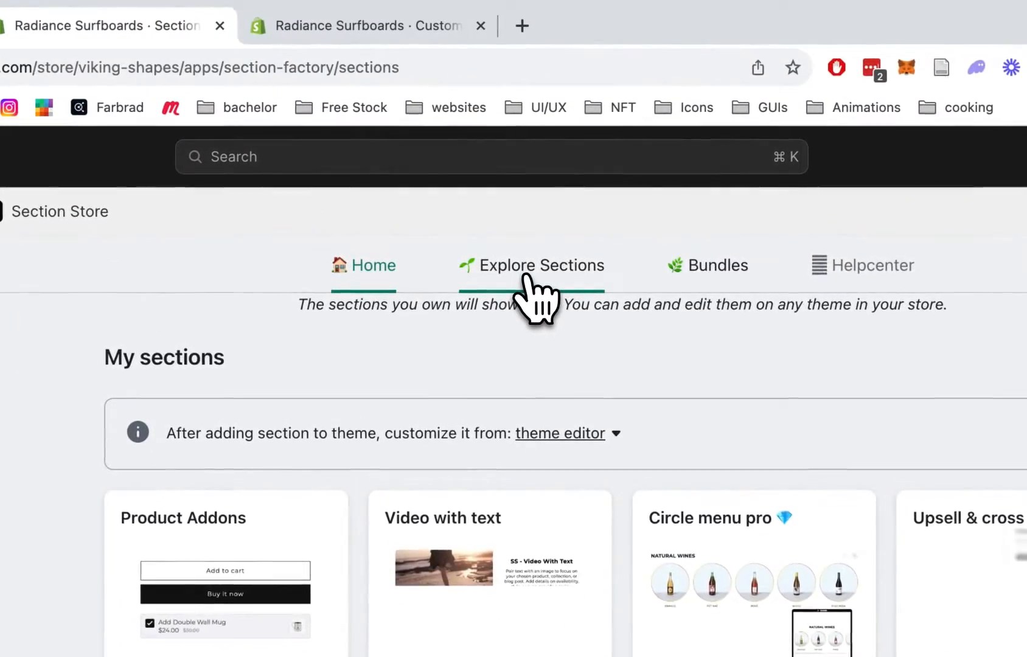
left_click(540, 265)
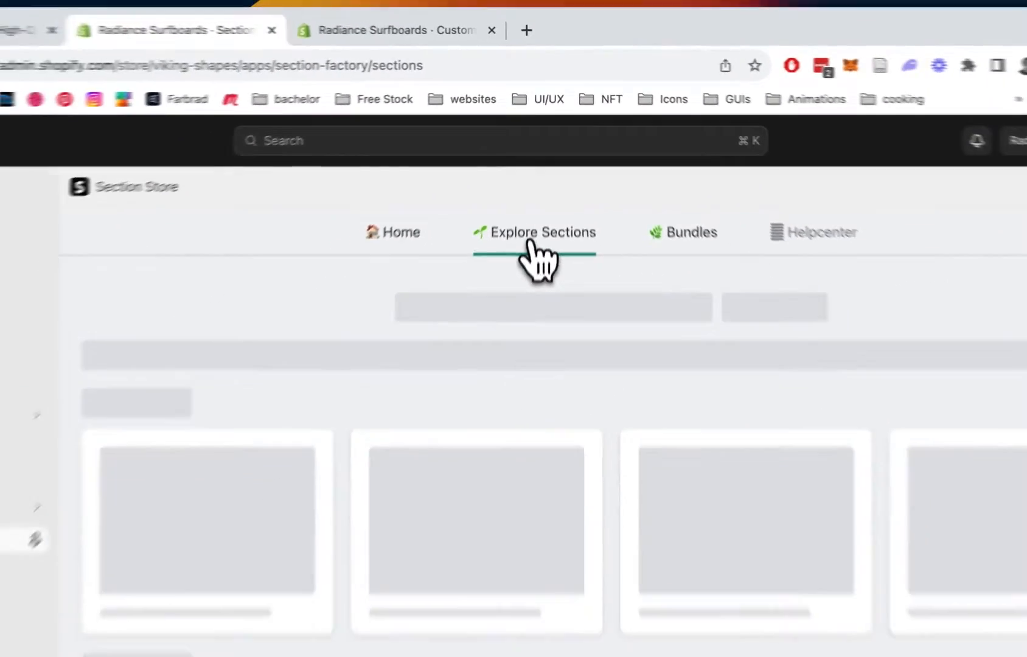
left_click(540, 231)
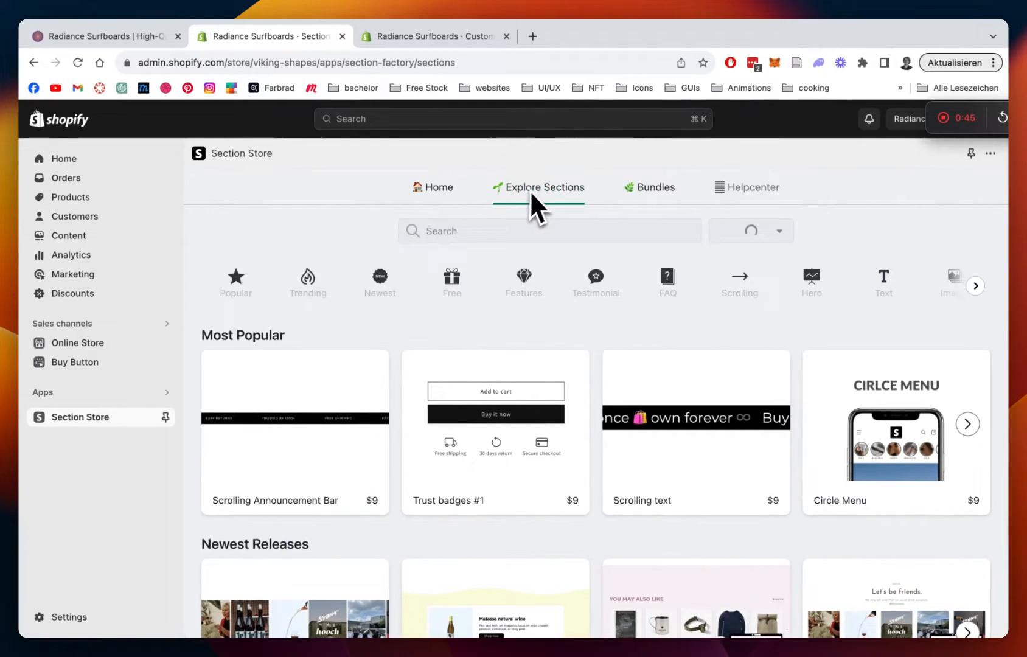
scroll("down", 3)
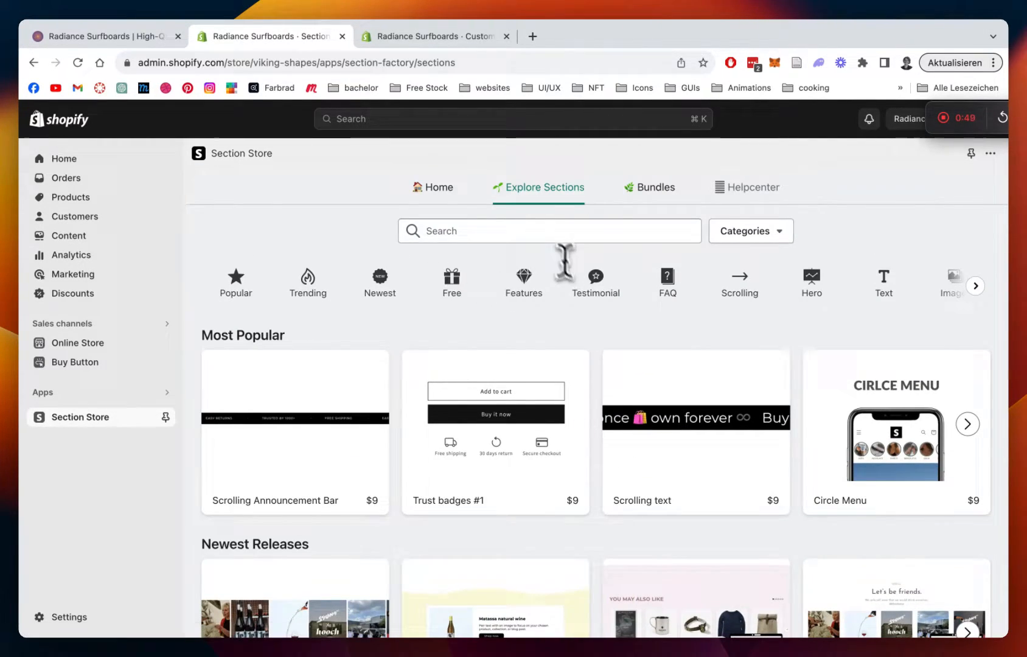
type("slide")
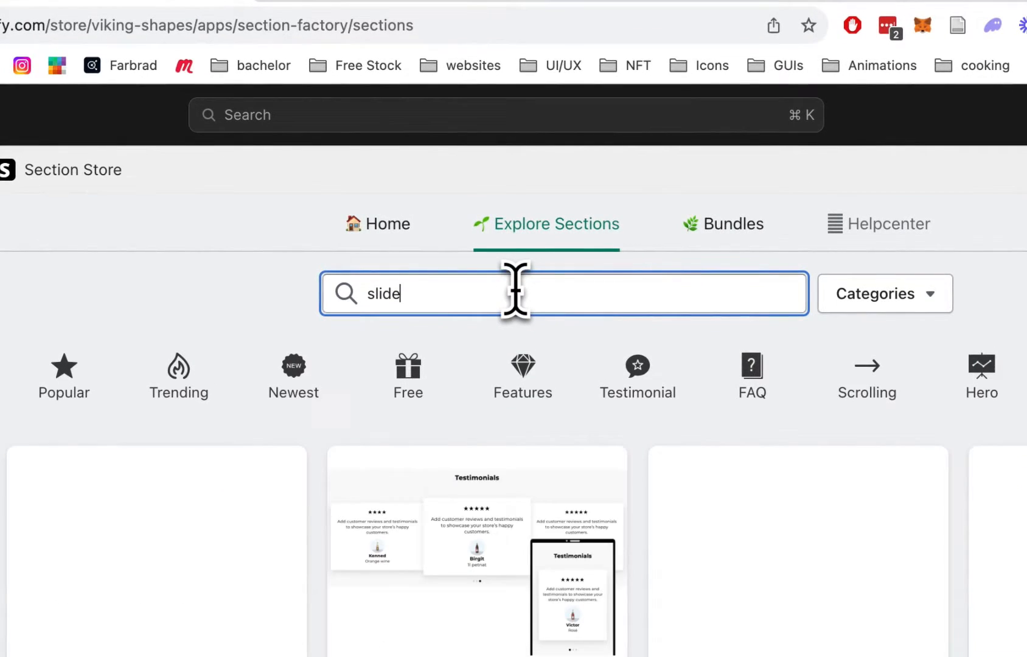
type("show")
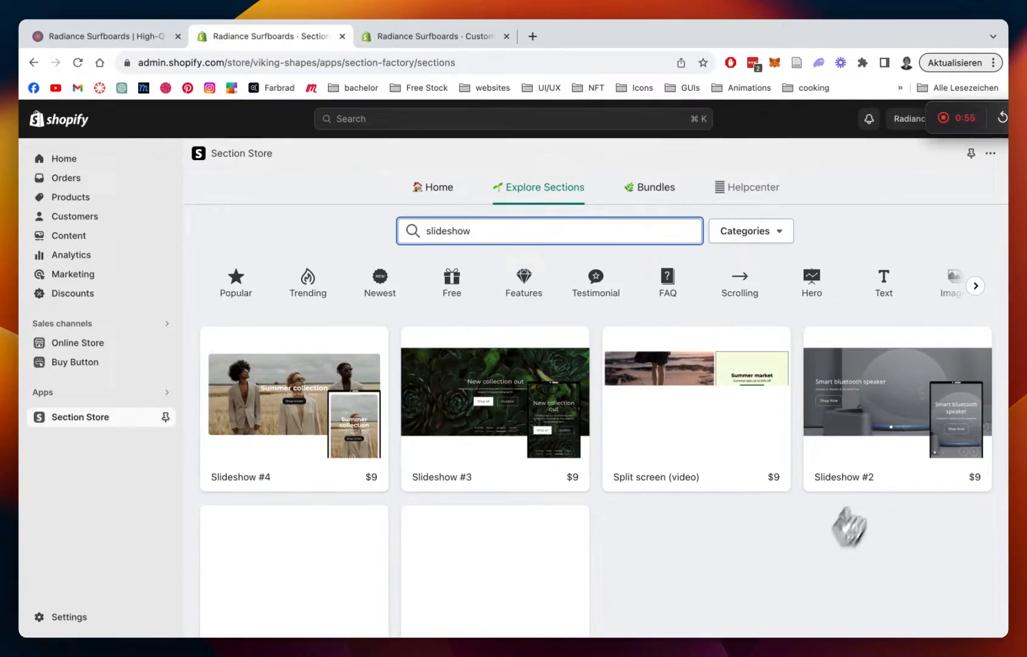
Step: Open Slideshow #2 and review its details: $9, already owned
left_click(897, 409)
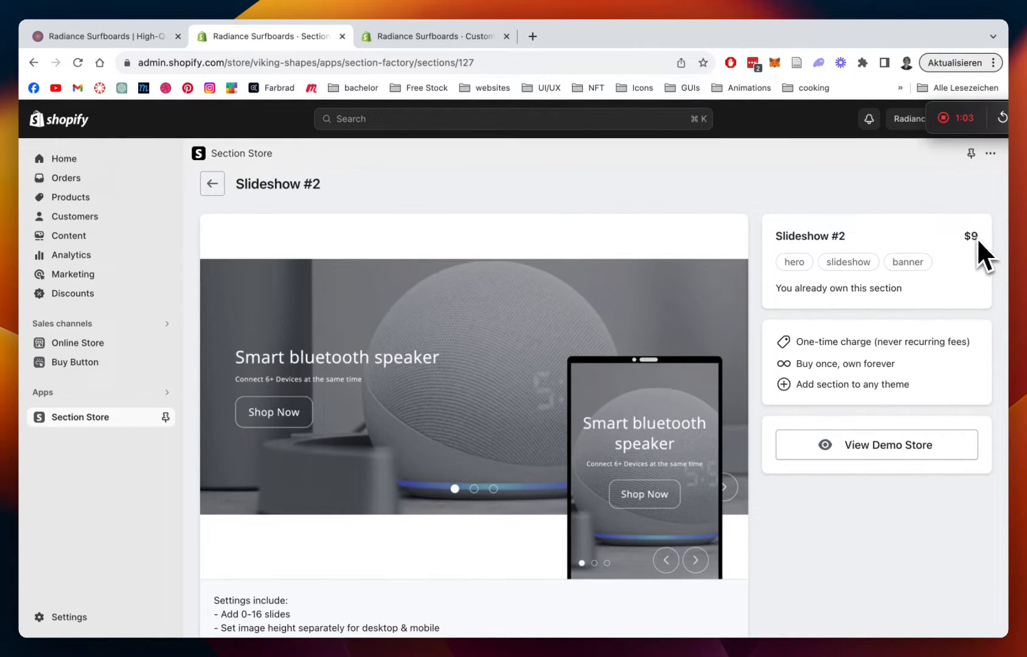
mouse_move(845, 346)
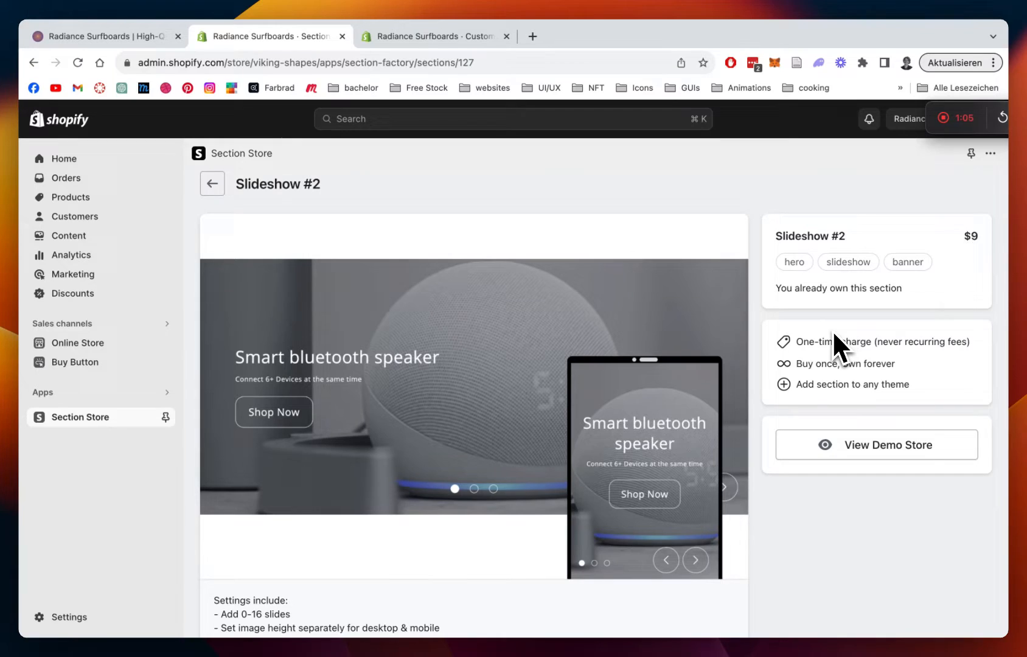
scroll("down", 3)
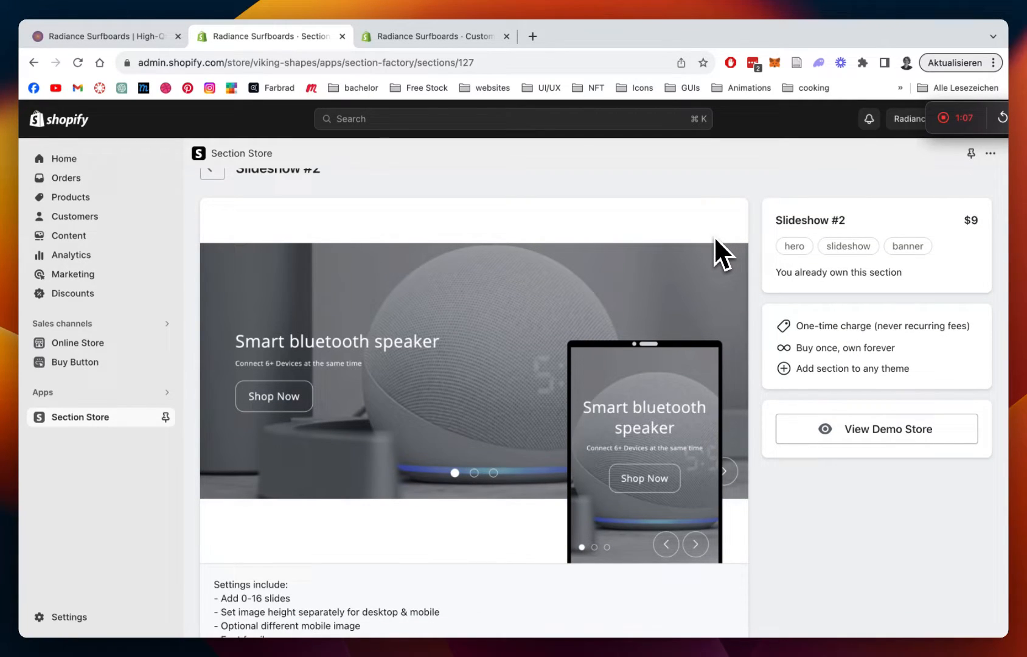
scroll("up", 3)
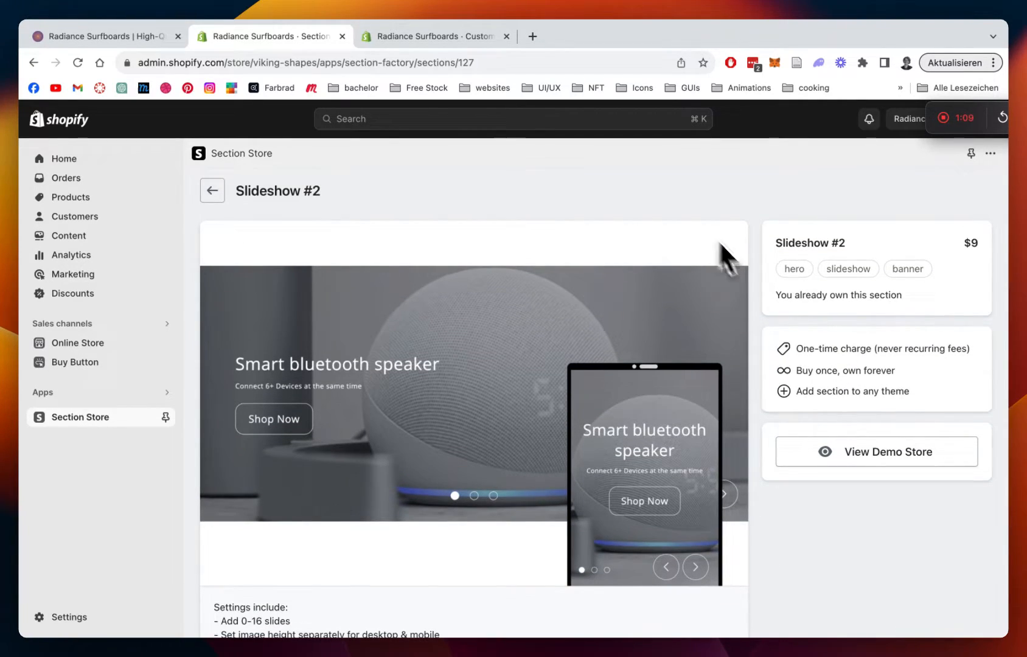
mouse_move(770, 246)
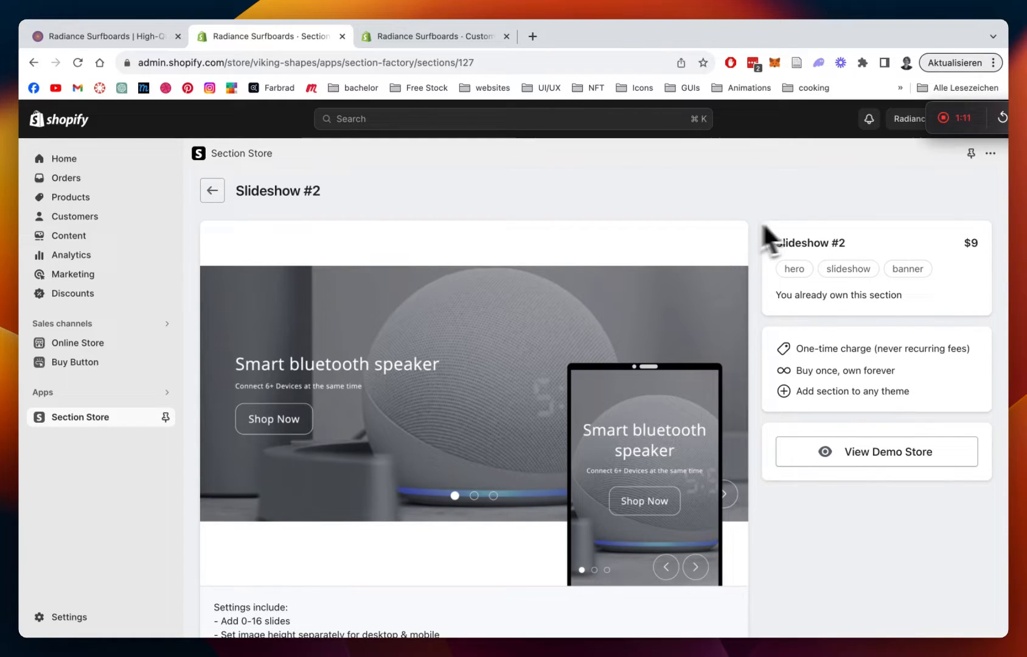
scroll("down", 3)
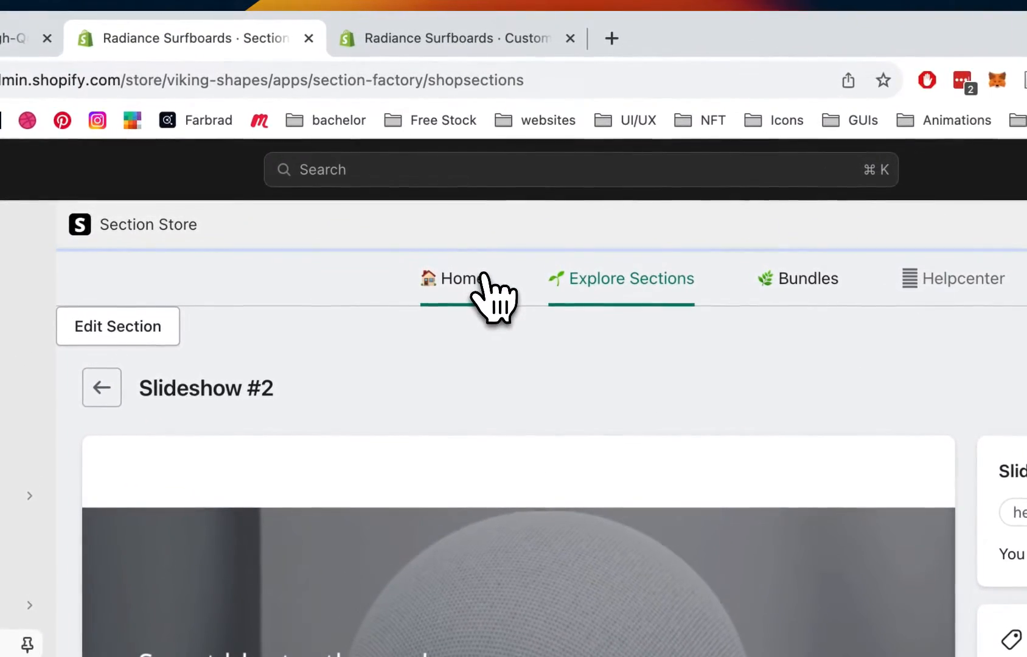
Step: Return to the Section Store home and scroll through My sections, including Slideshow #4
left_click(459, 278)
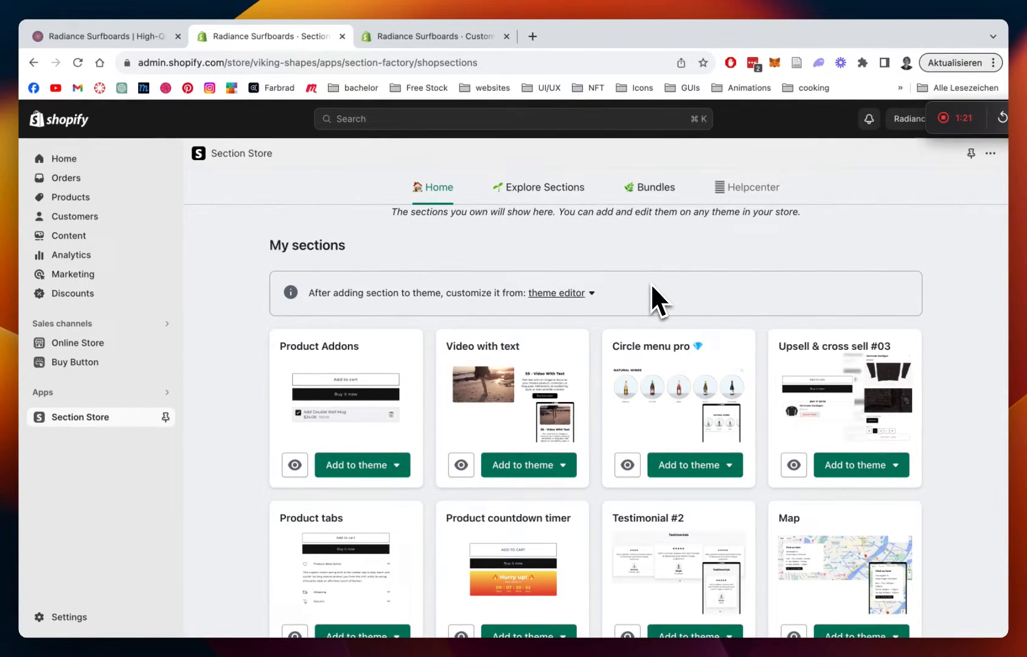
scroll("down", 3)
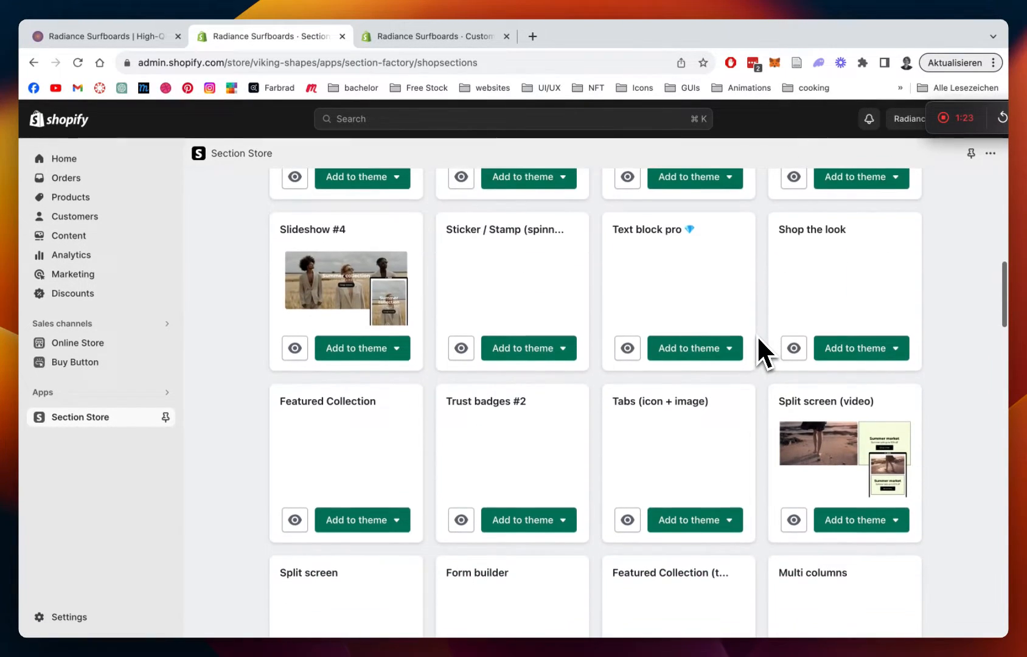
scroll("down", 3)
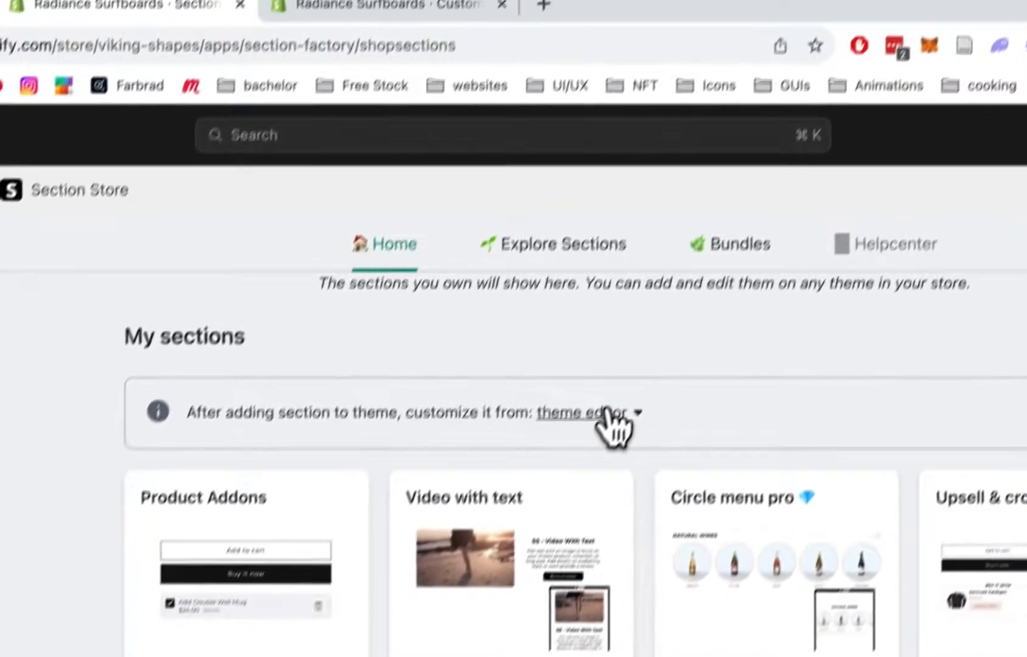
left_click(633, 411)
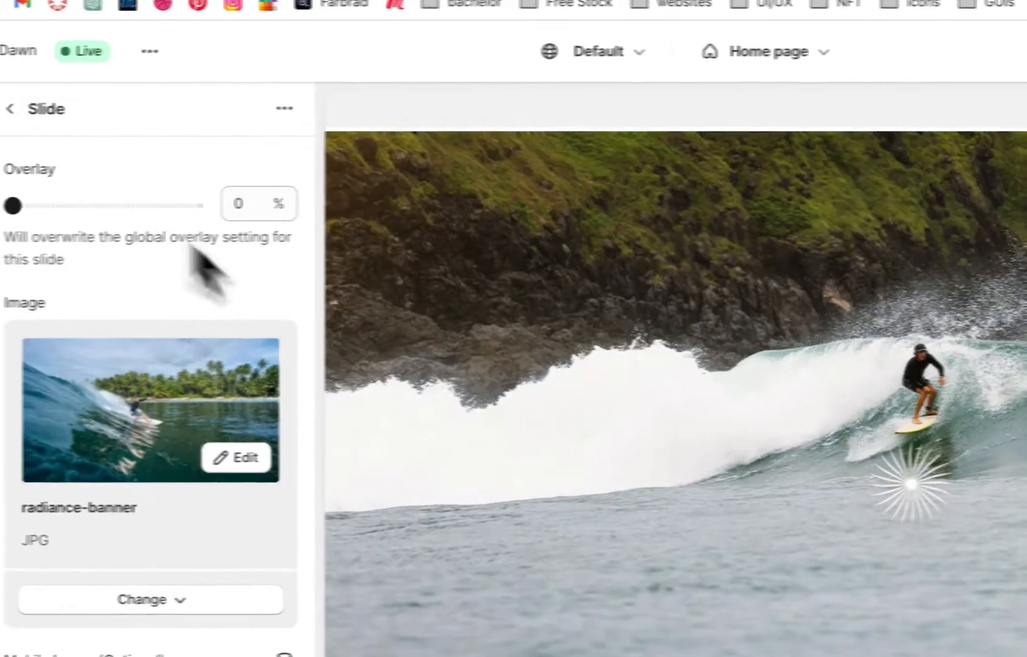
left_click(10, 109)
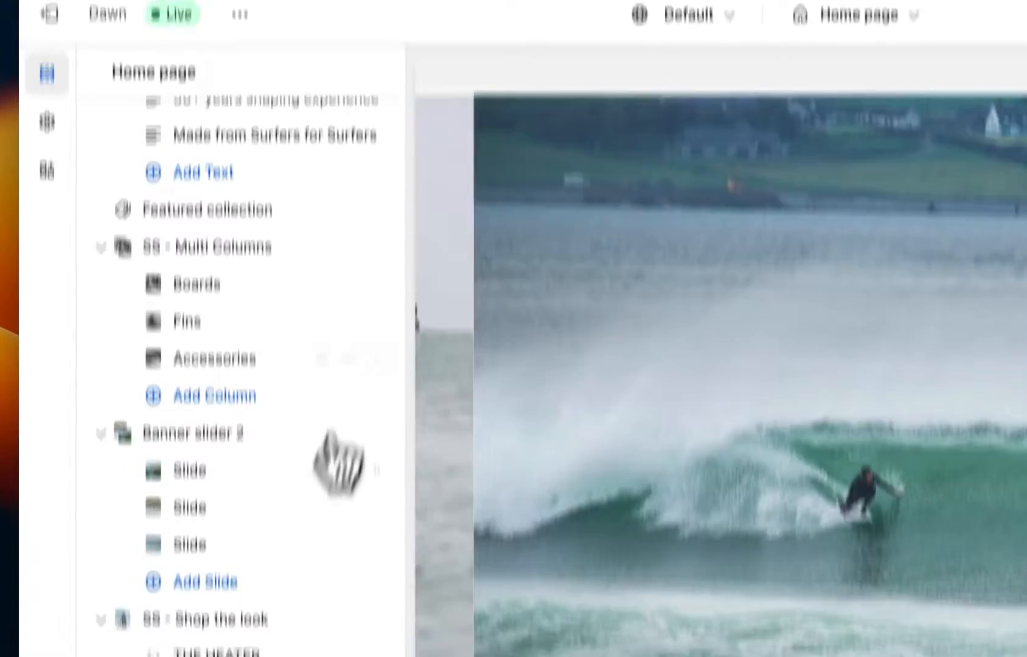
left_click(186, 546)
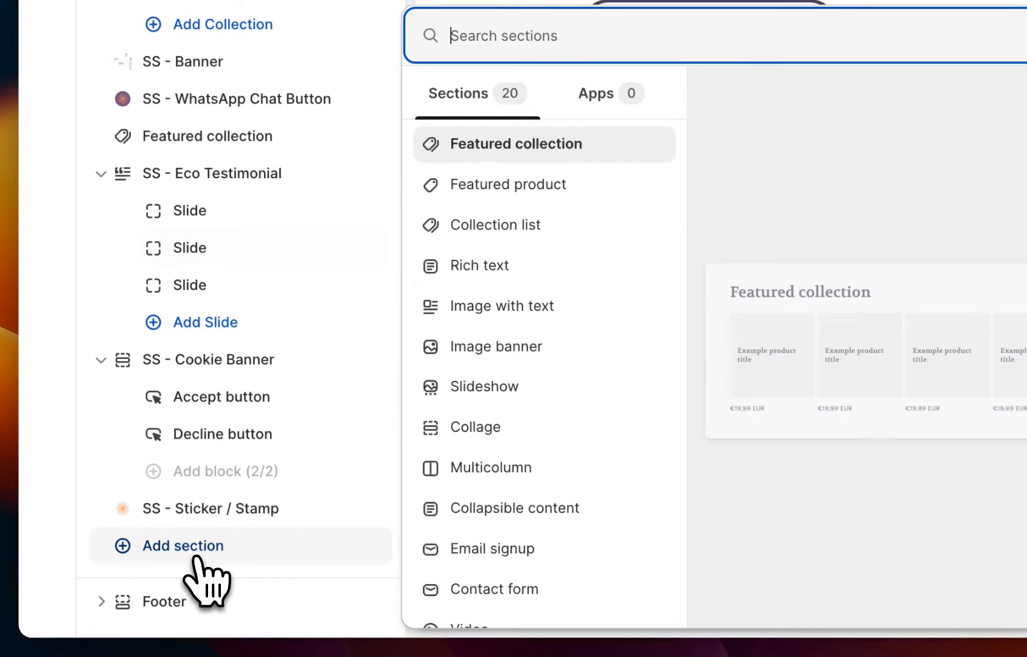
type("ss slide")
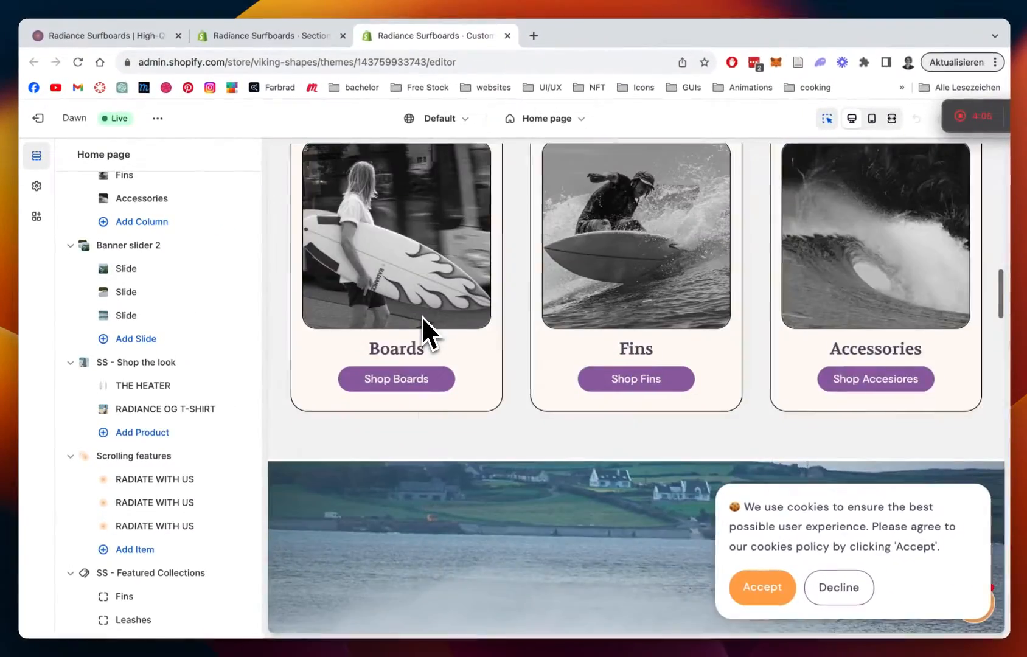
Step: Set Banner slider 2's Autoplay Delay to 4 seconds under Slider Settings
left_click(128, 245)
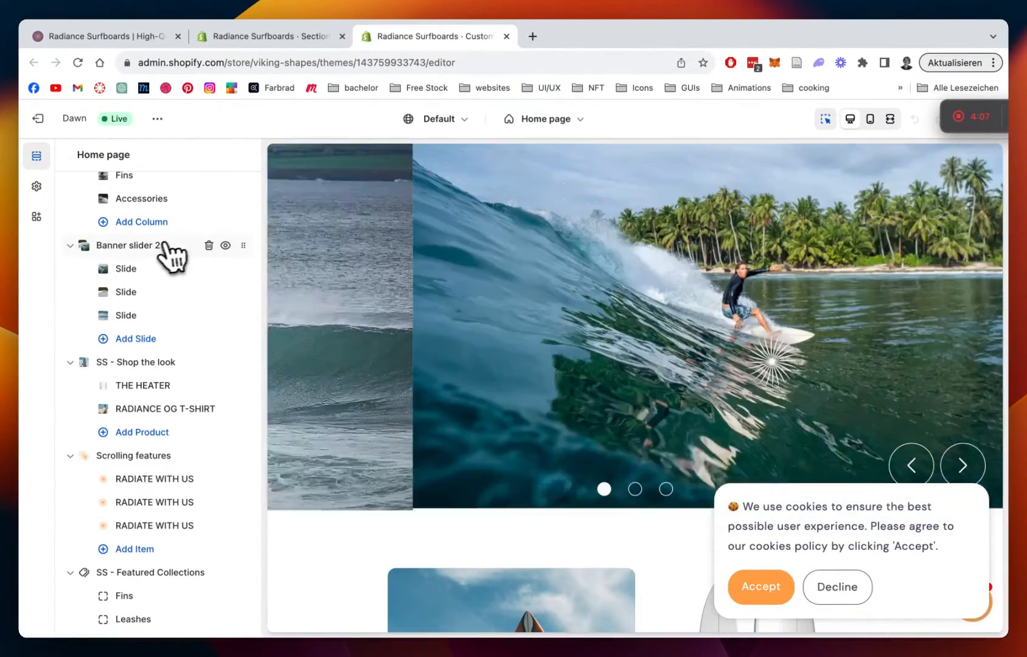
left_click(130, 246)
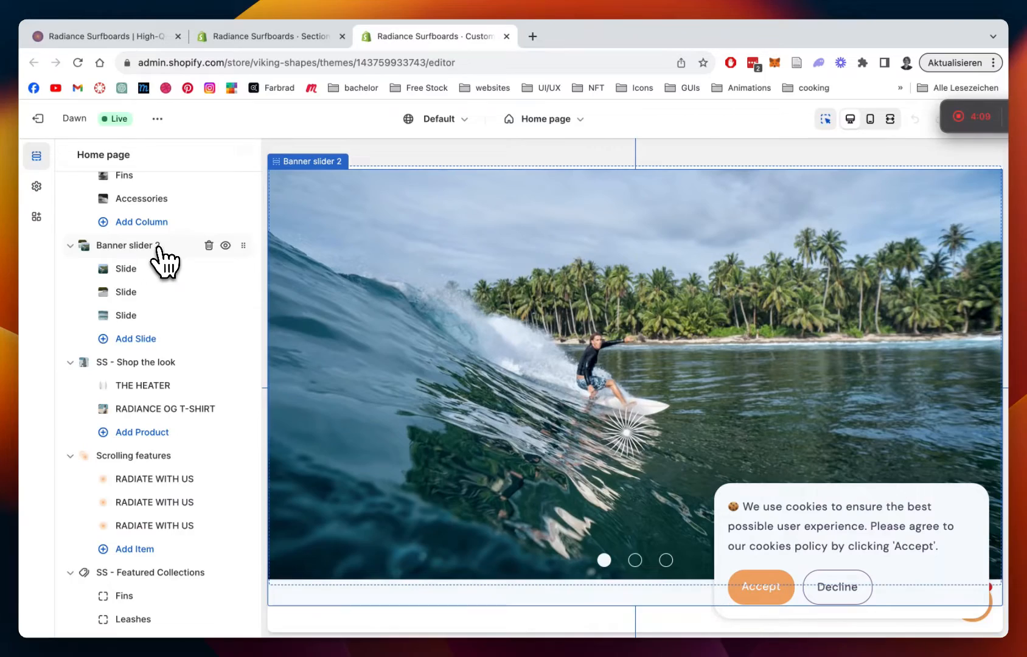
left_click(129, 245)
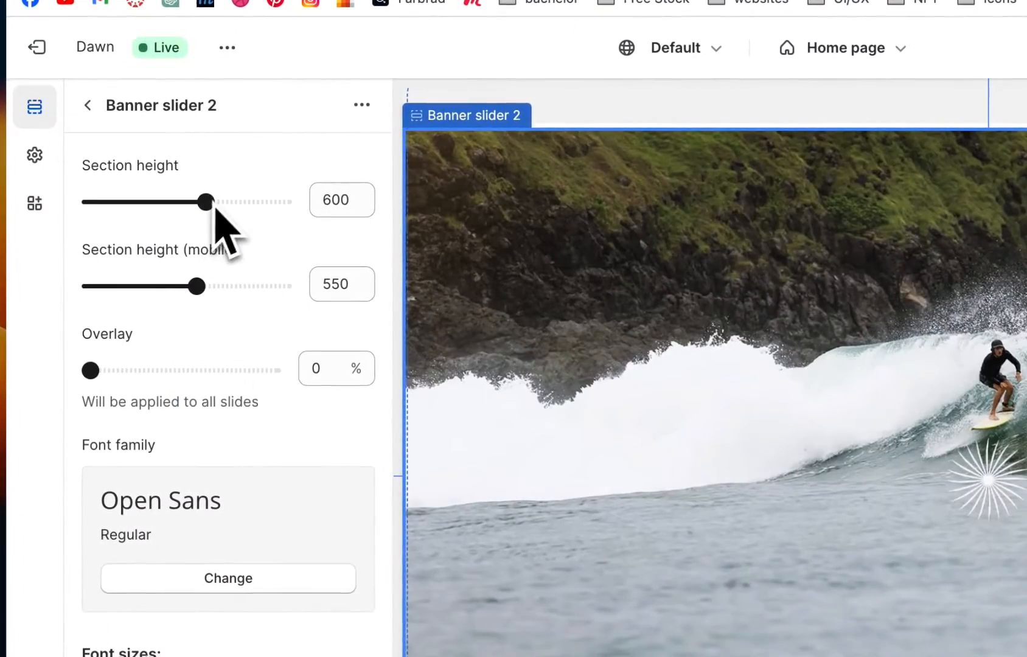
mouse_move(206, 202)
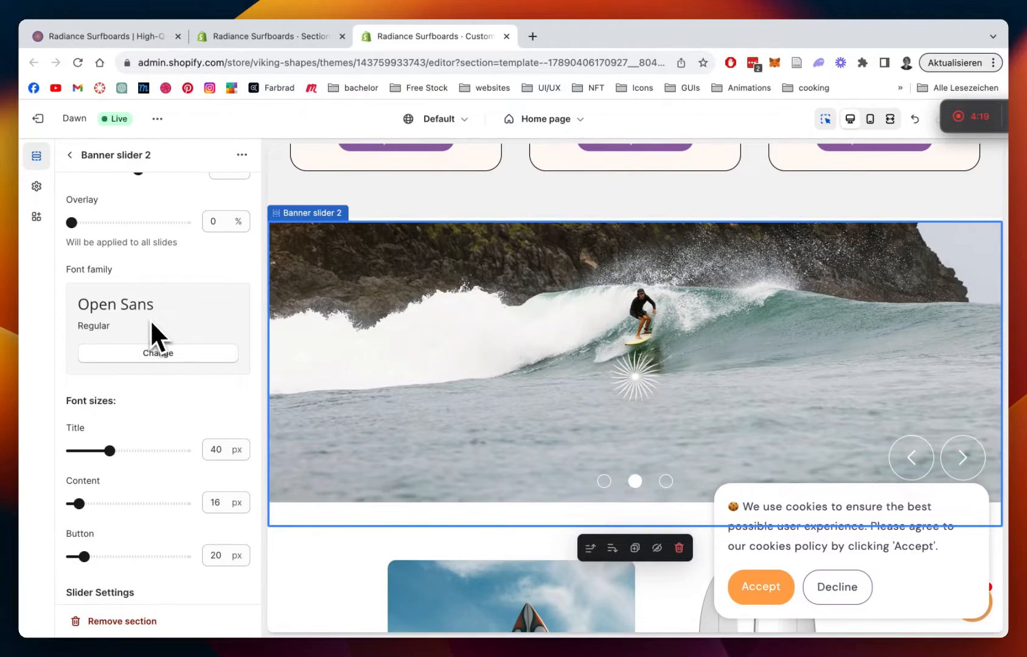
left_click(961, 458)
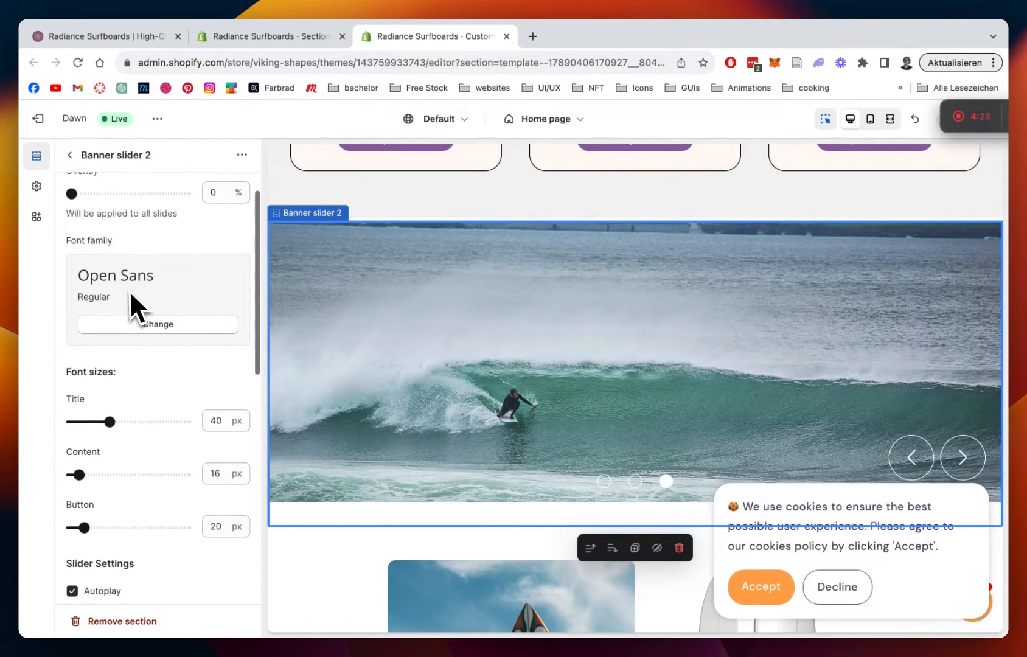
scroll("down", 3)
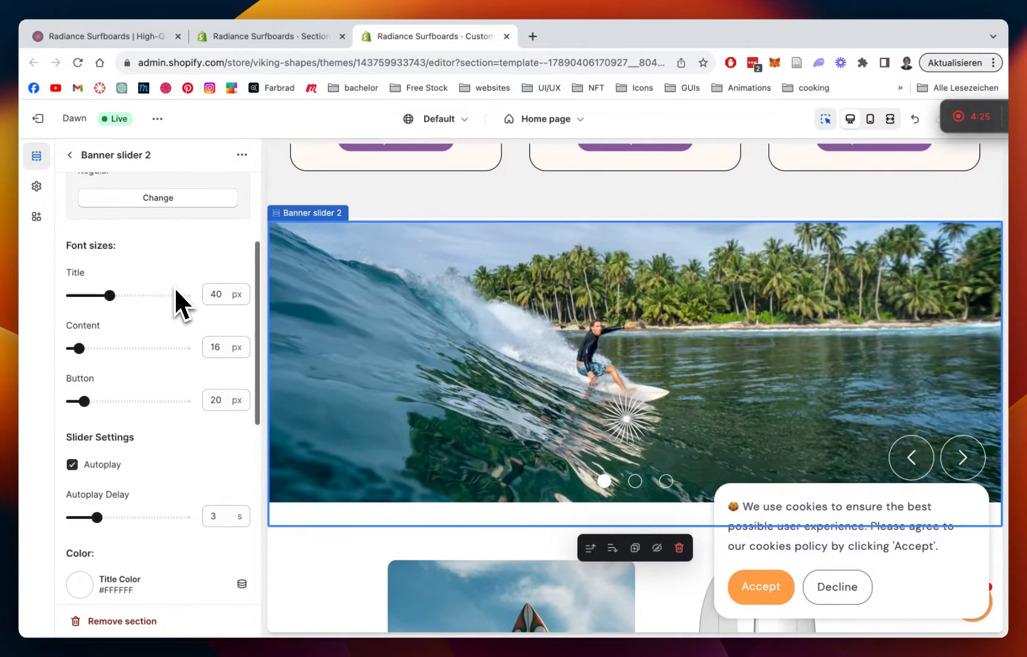
scroll("down", 3)
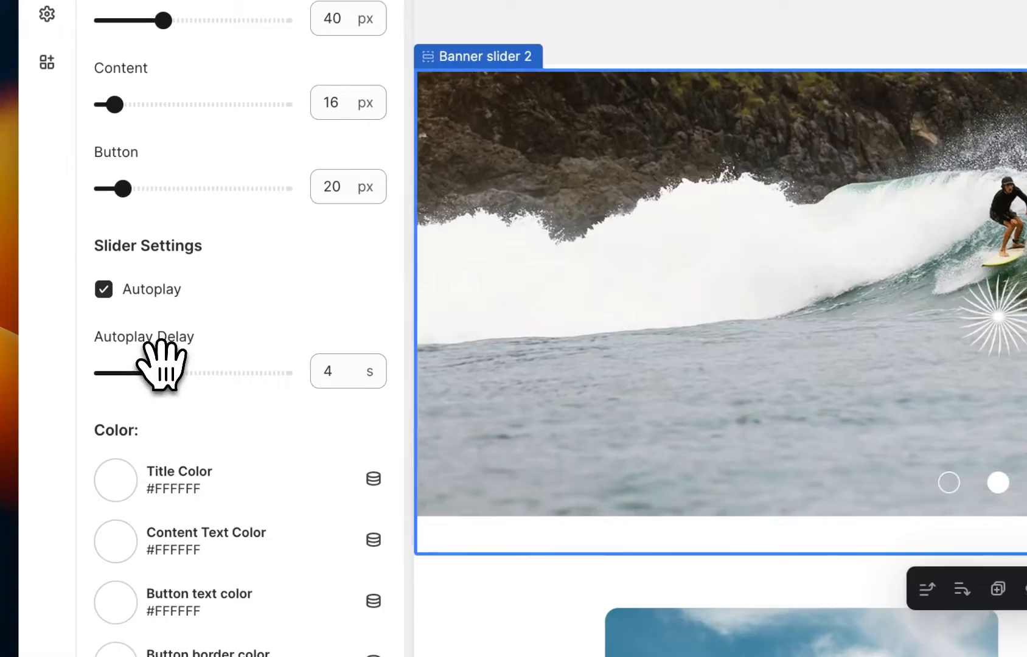
scroll("down", 3)
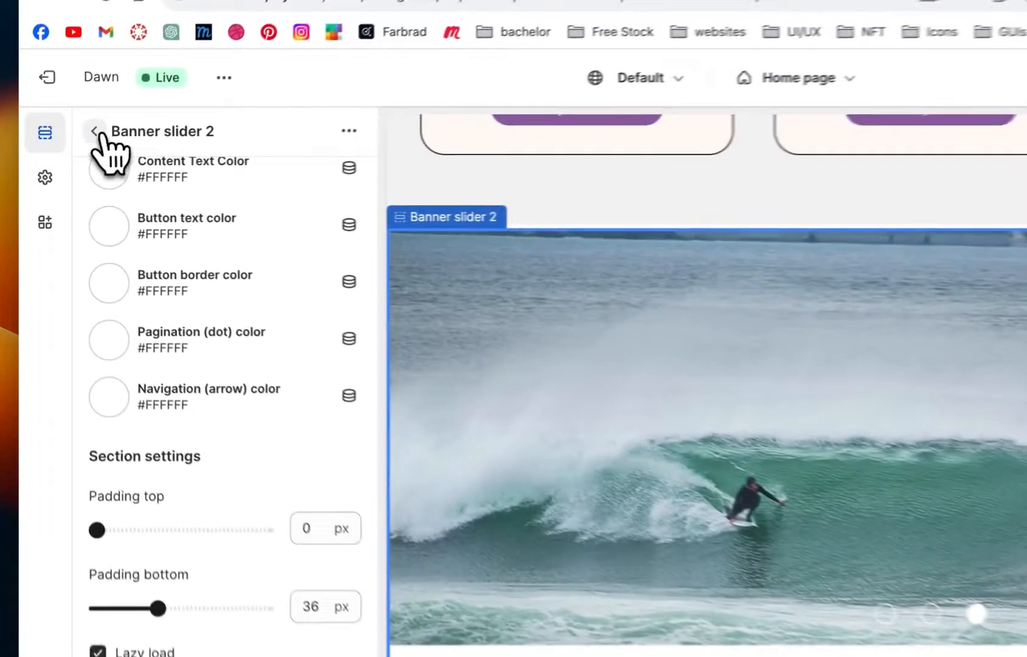
left_click(94, 130)
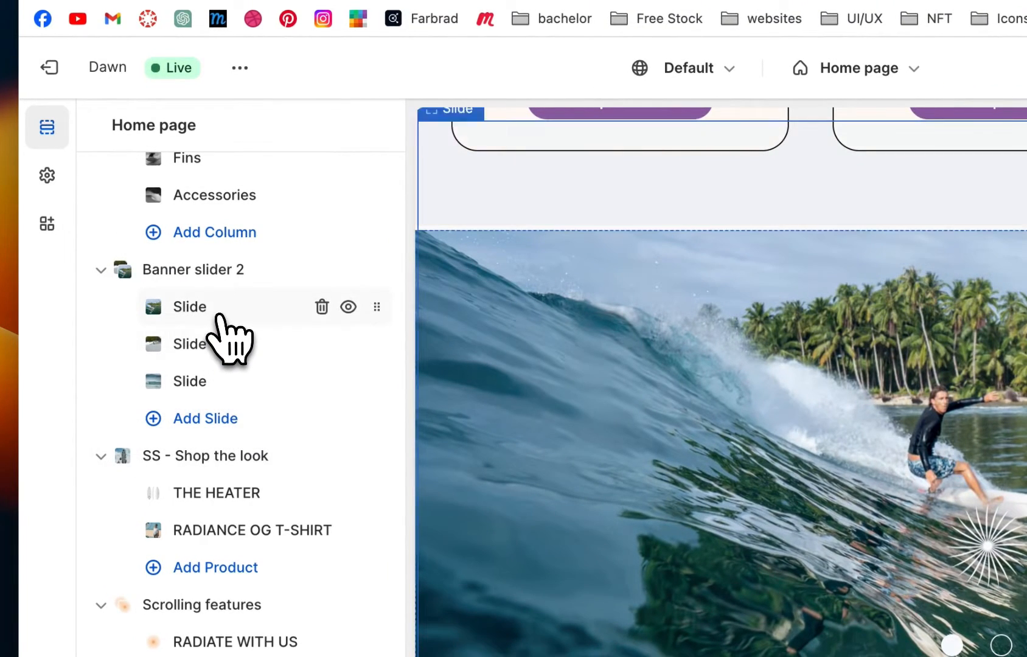
Step: Give the first slide the title 'This is text' and shop button link text
left_click(189, 306)
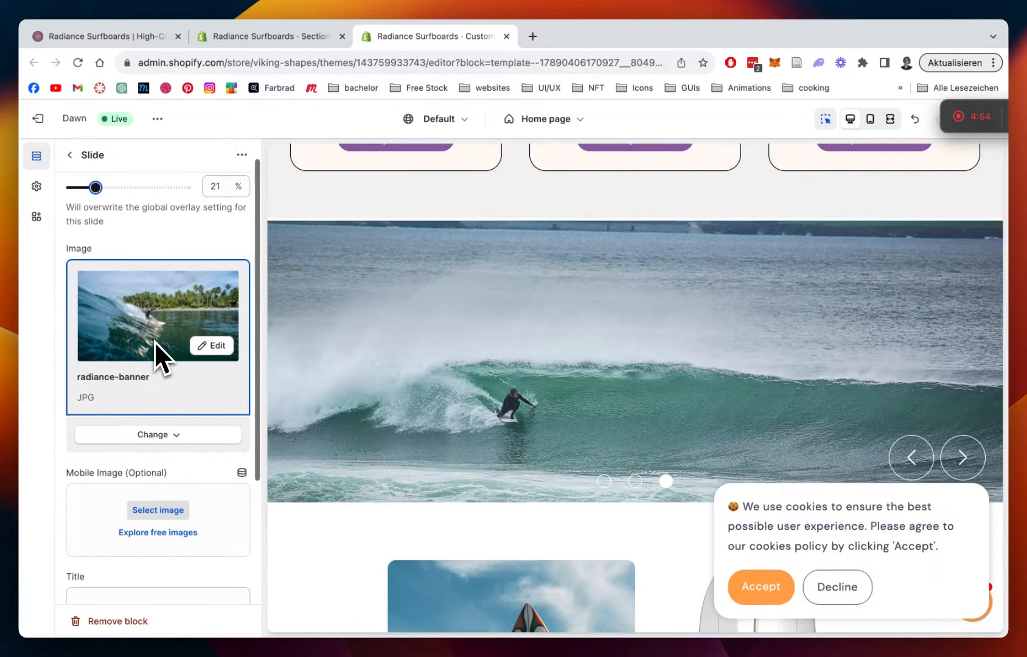
scroll("down", 3)
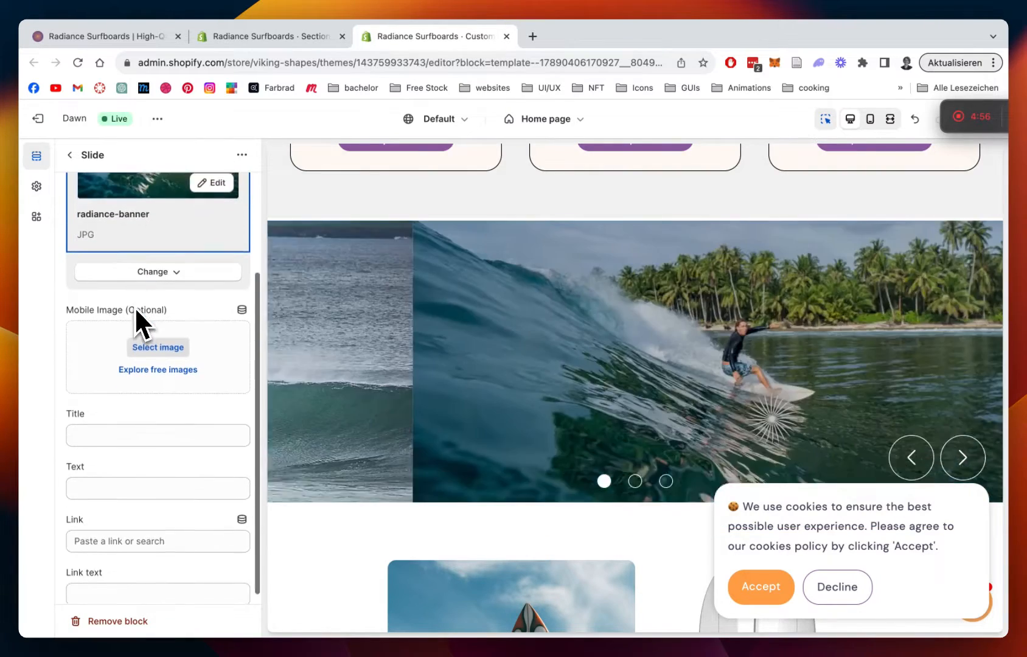
left_click(157, 435)
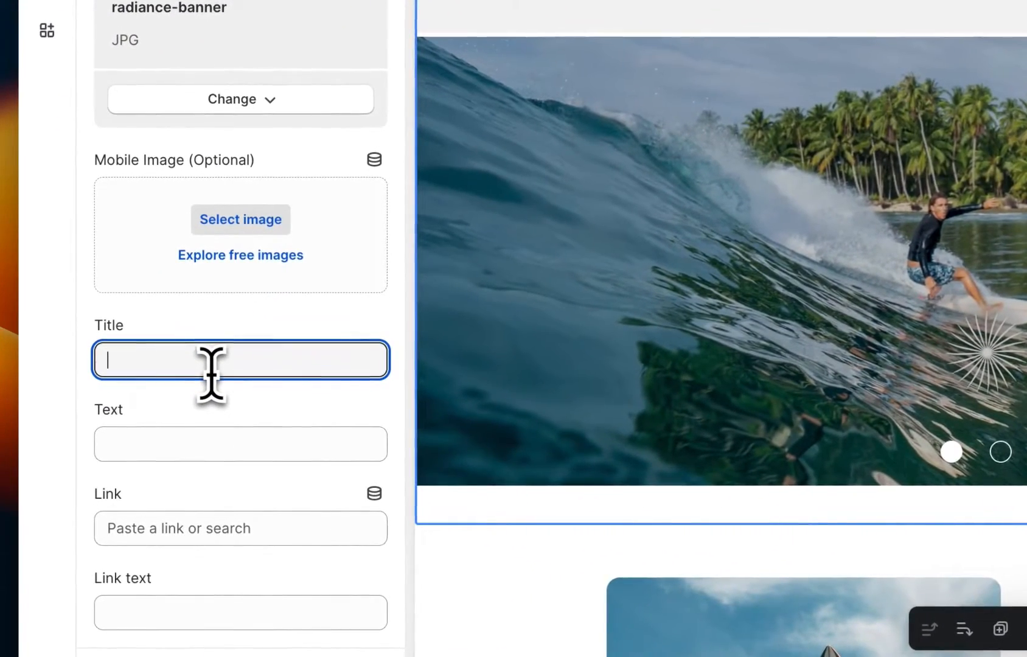
type("This is")
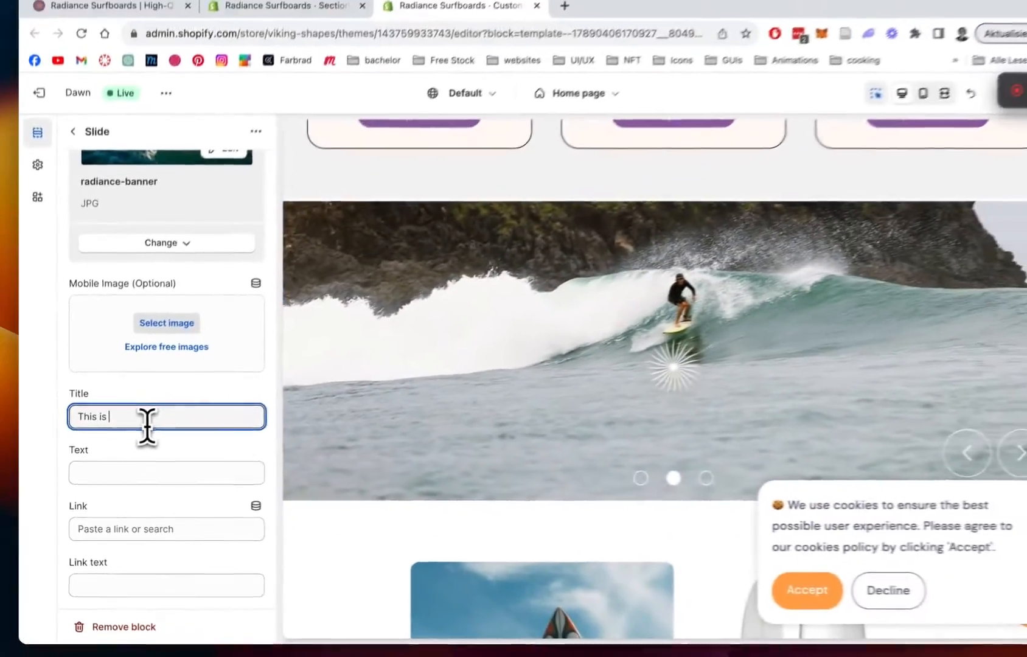
type("text")
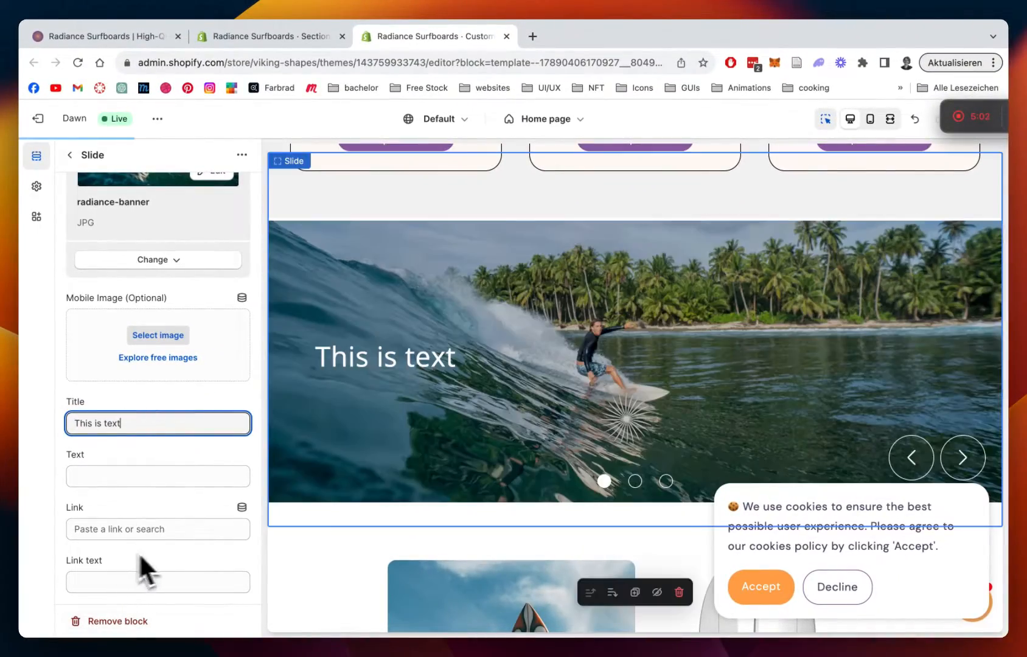
type("shop")
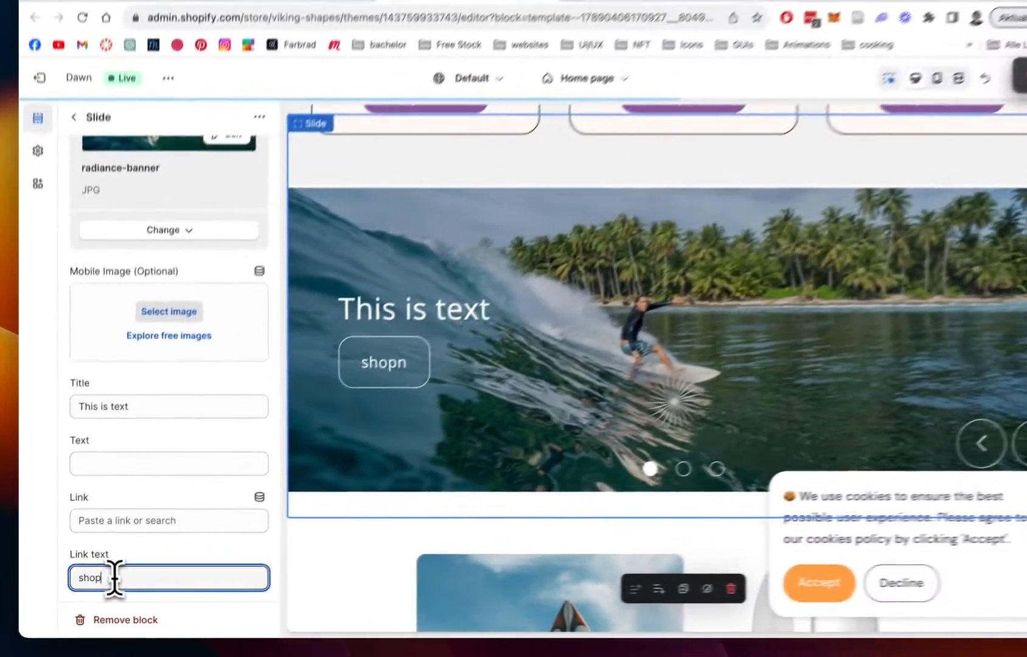
type("now")
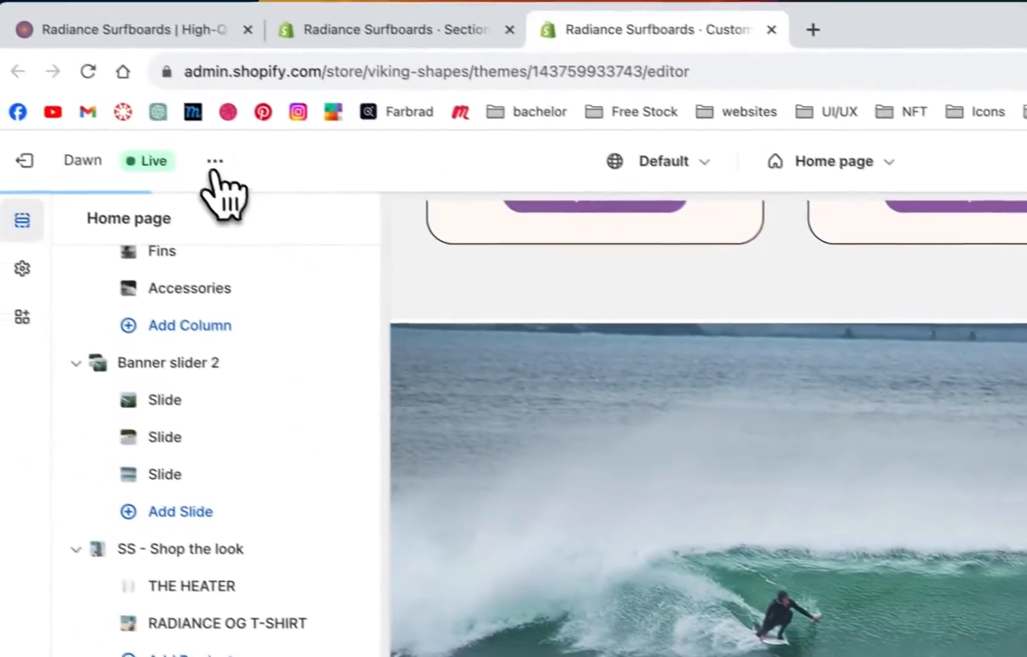
Step: Choose View from the live theme's menu to open the storefront in a new tab
left_click(215, 161)
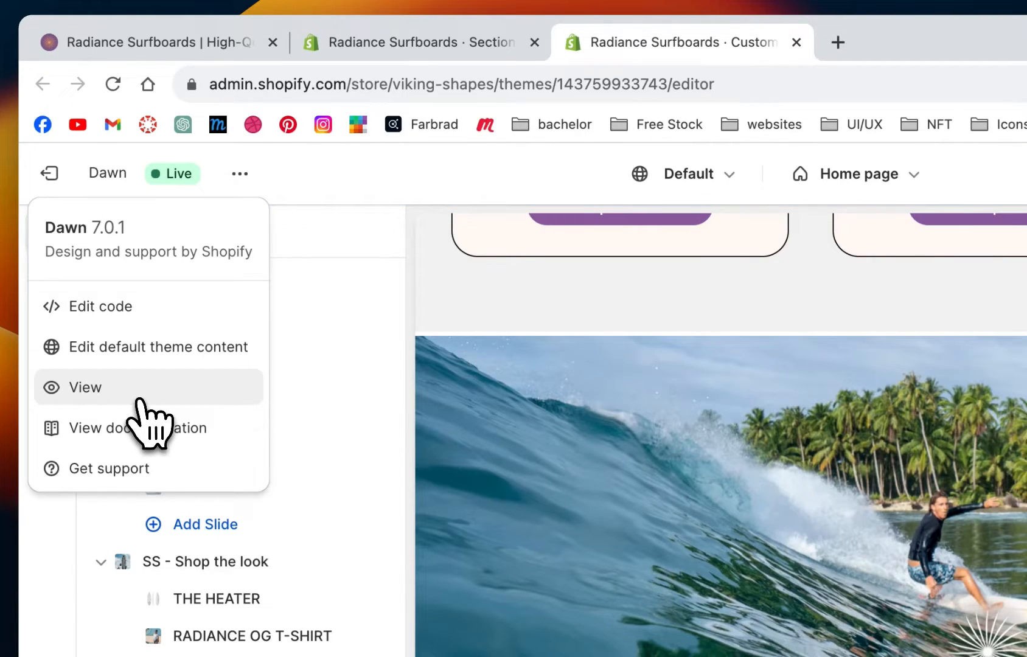
left_click(84, 387)
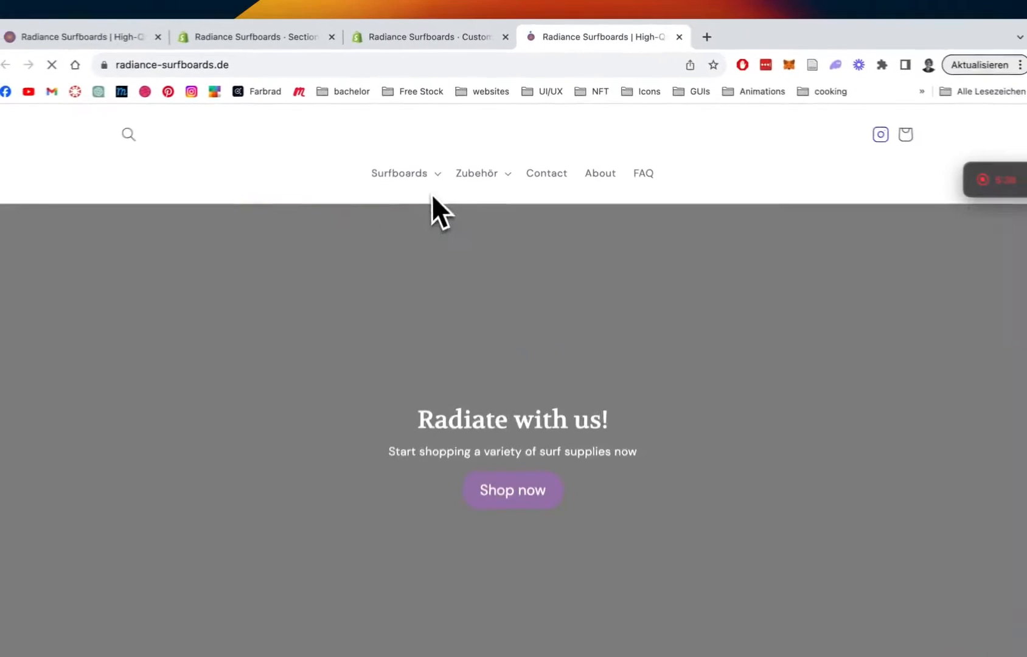
Step: Scroll to the surf-photo slideshow and advance it twice, back to the first slide
scroll("down", 3)
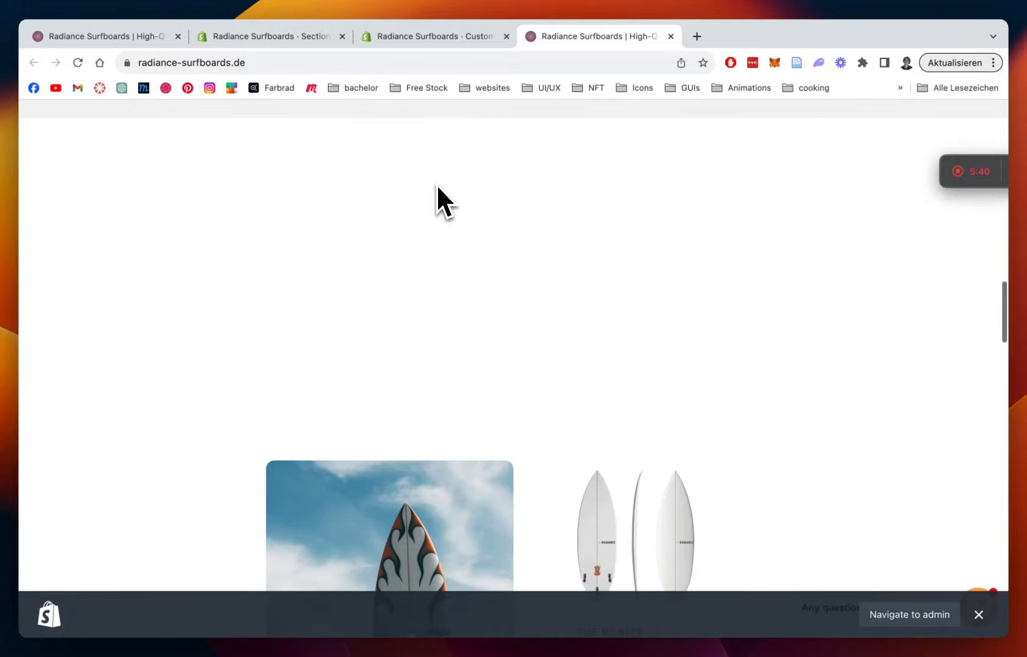
scroll("up", 3)
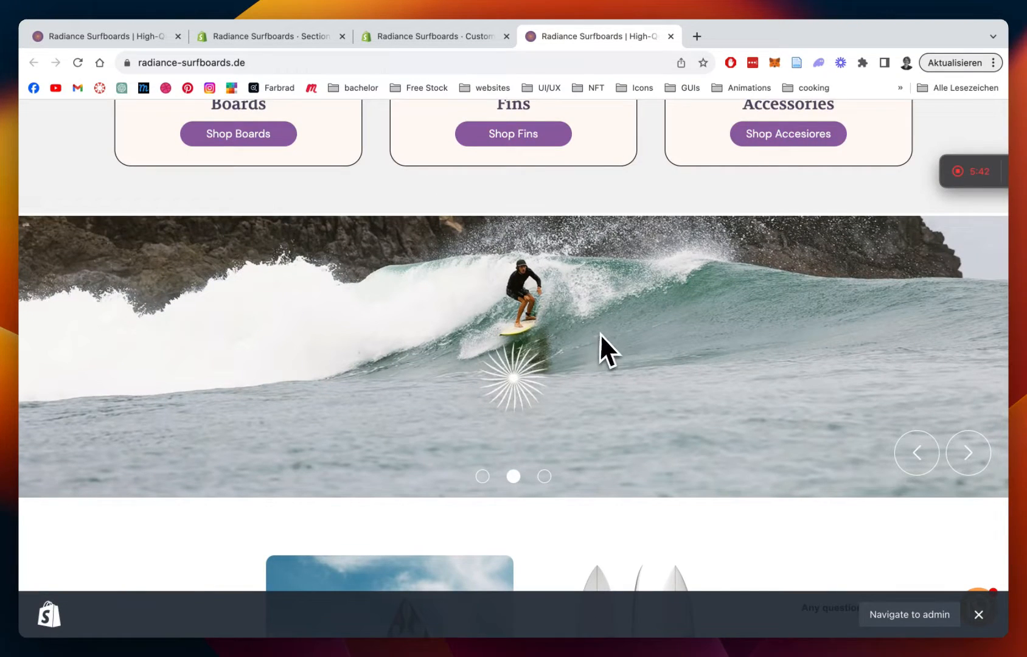
left_click(969, 452)
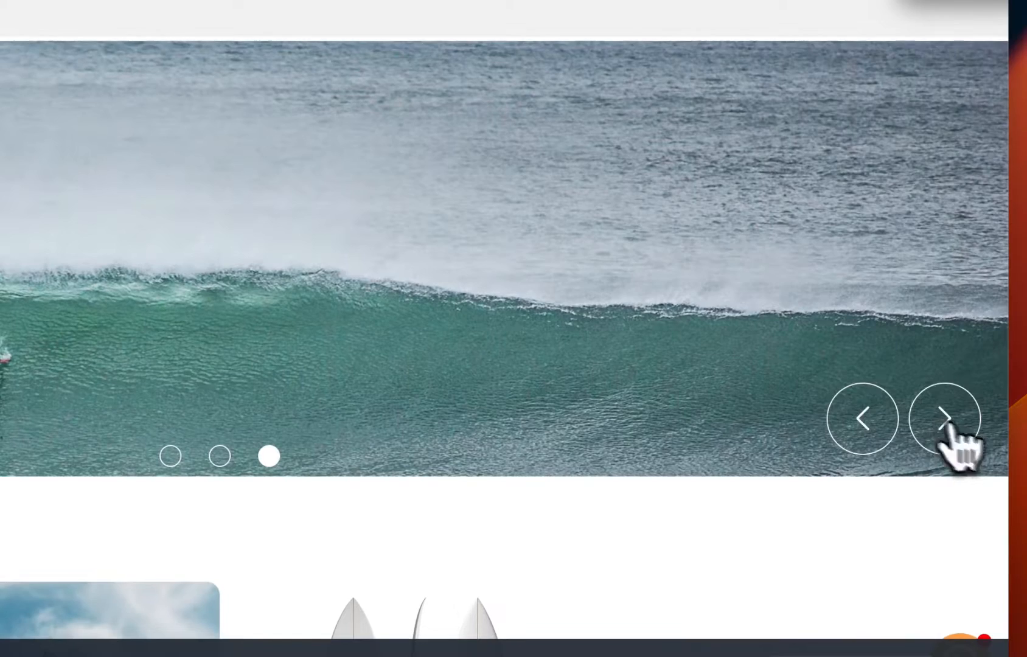
left_click(947, 418)
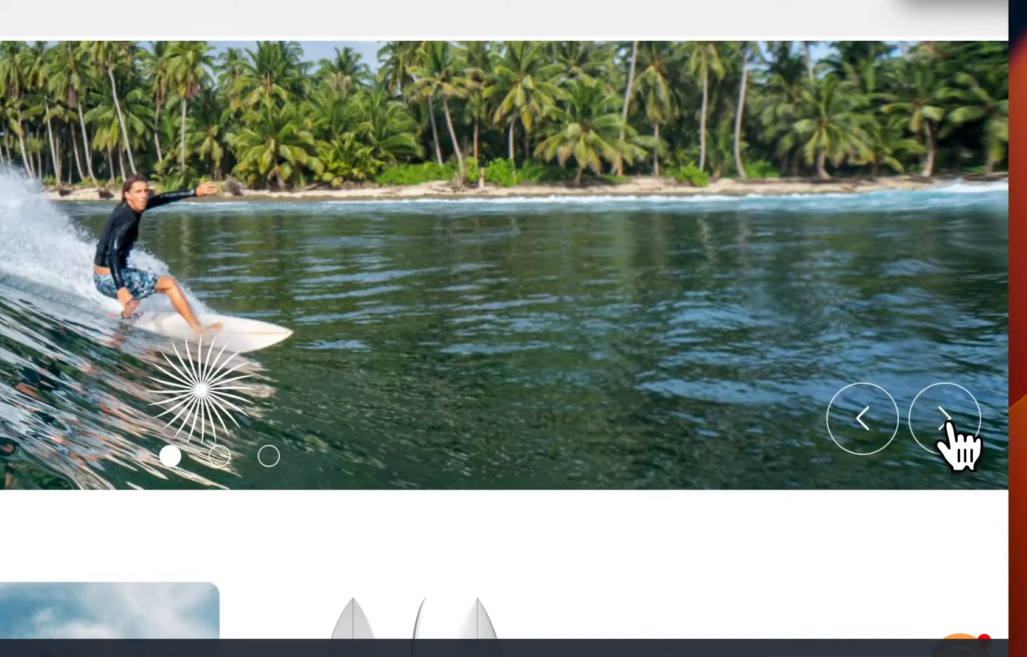